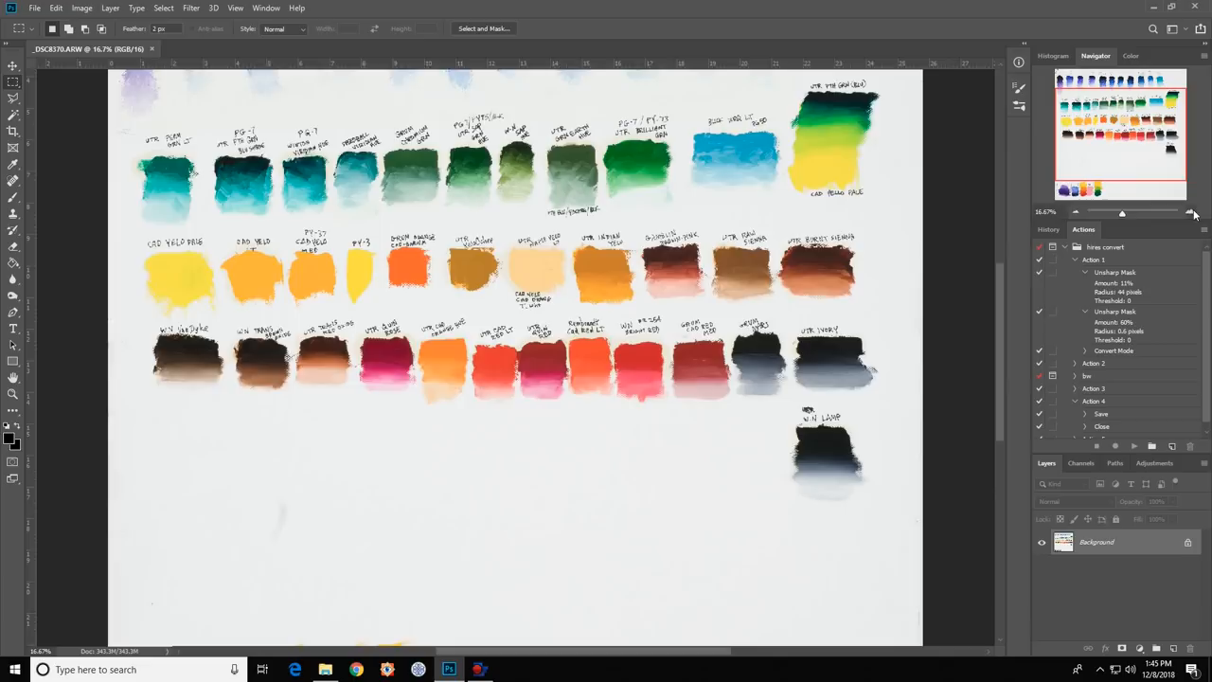
# - Zoom in on the red swatch row showing UTR Cad Red LT and UTR Quin Red
pyautogui.click(1193, 212)
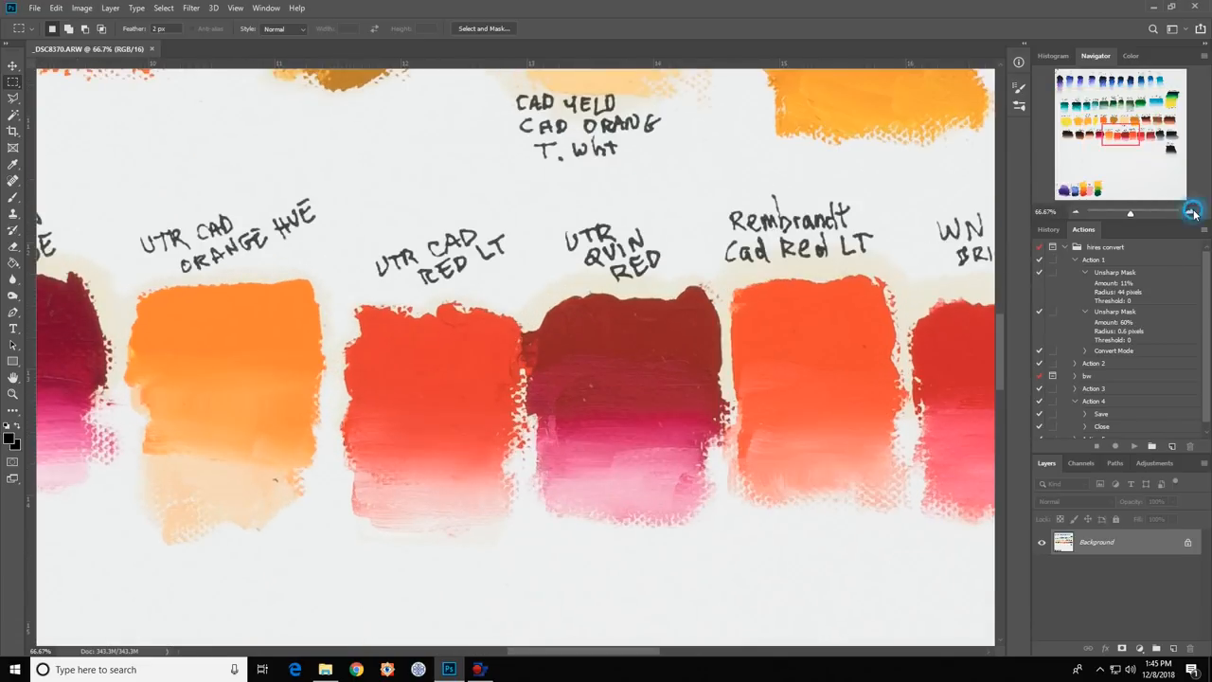